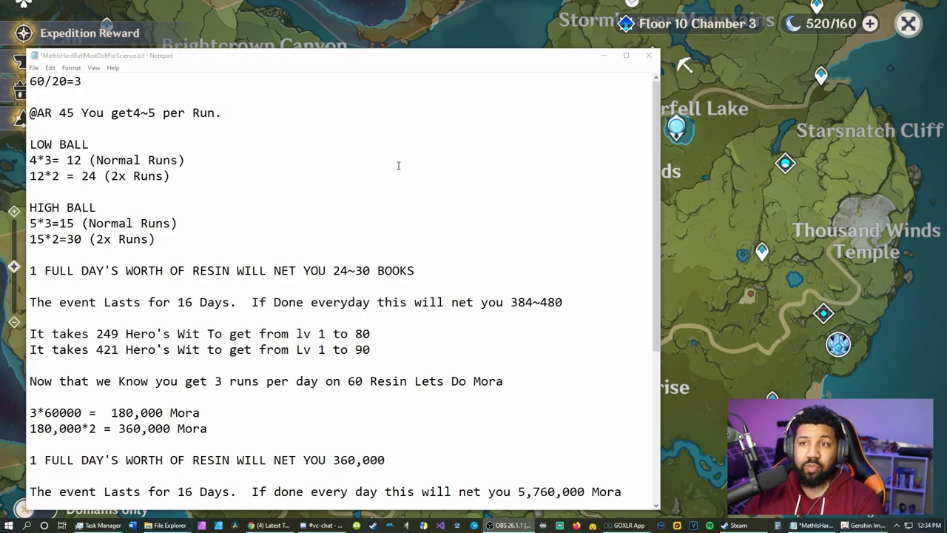
{"action": "mouse_move", "coordinate": [301, 268]}
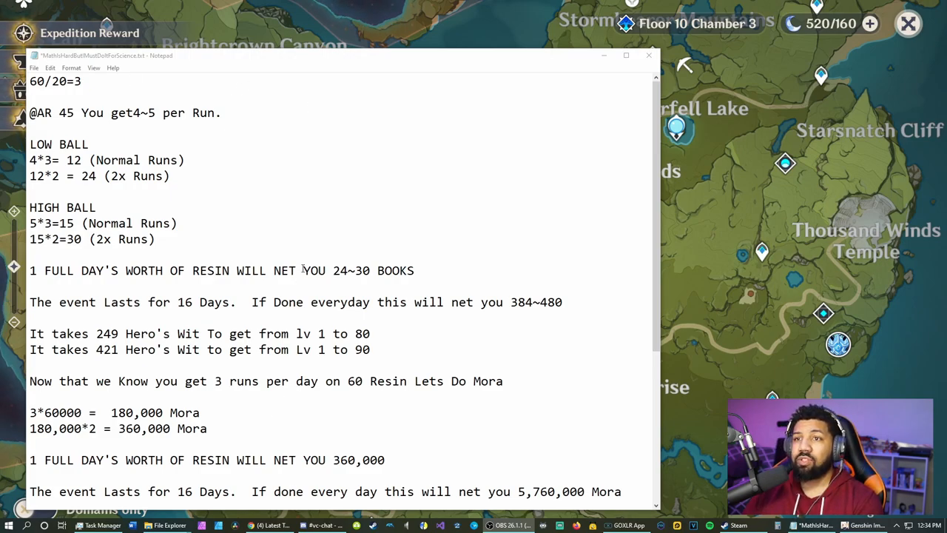
{"action": "scroll", "scroll_direction": "down", "scroll_amount": 3}
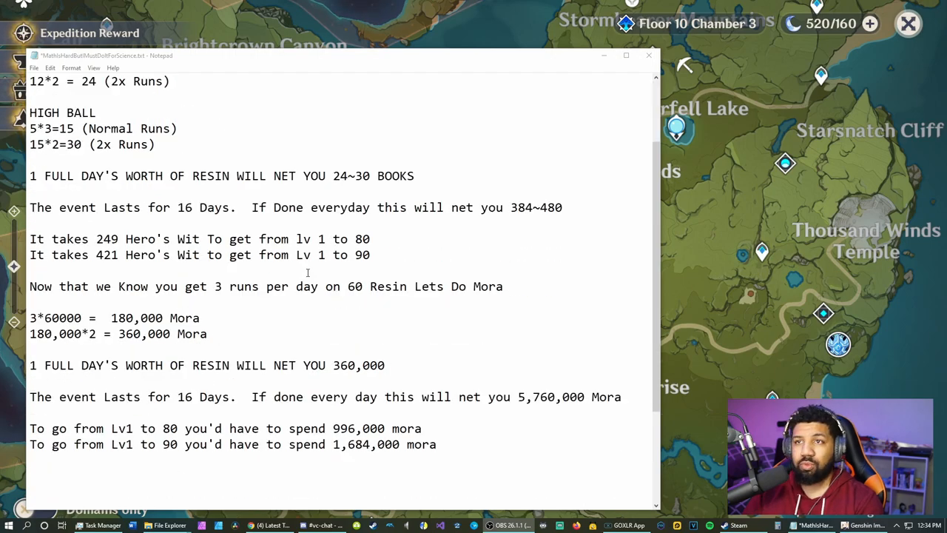